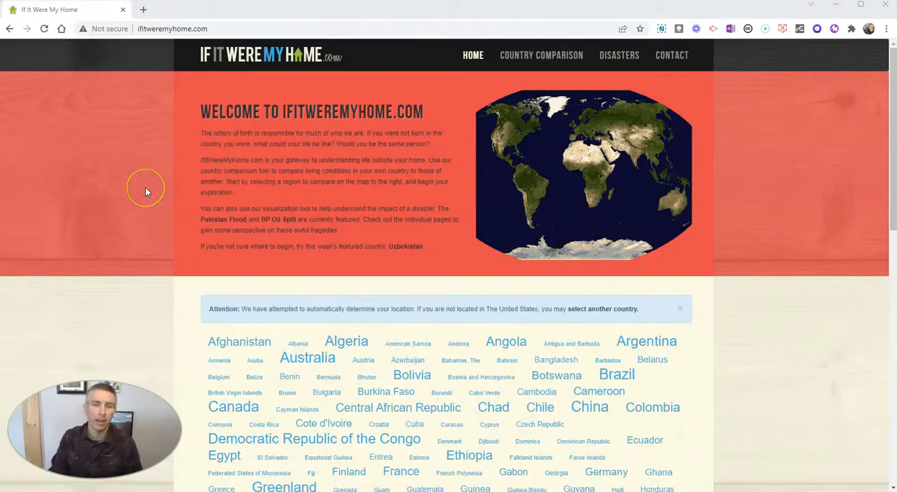
mouse_move(147, 199)
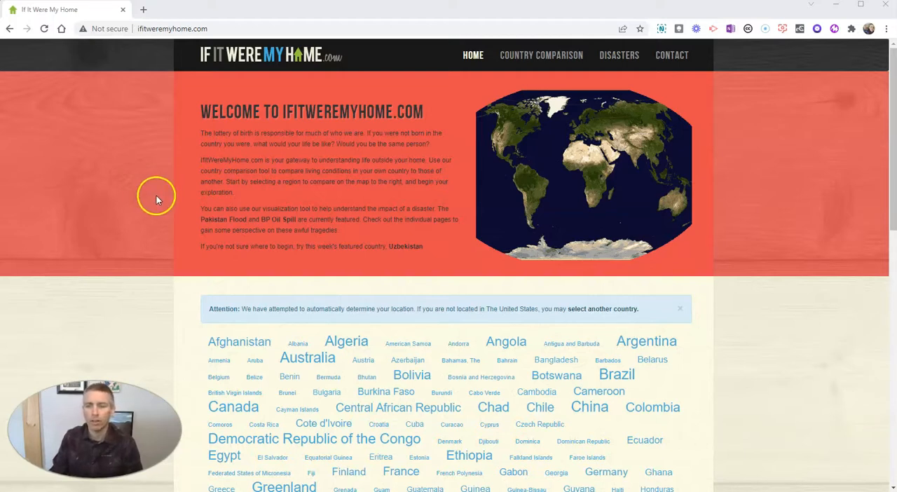
mouse_move(438, 250)
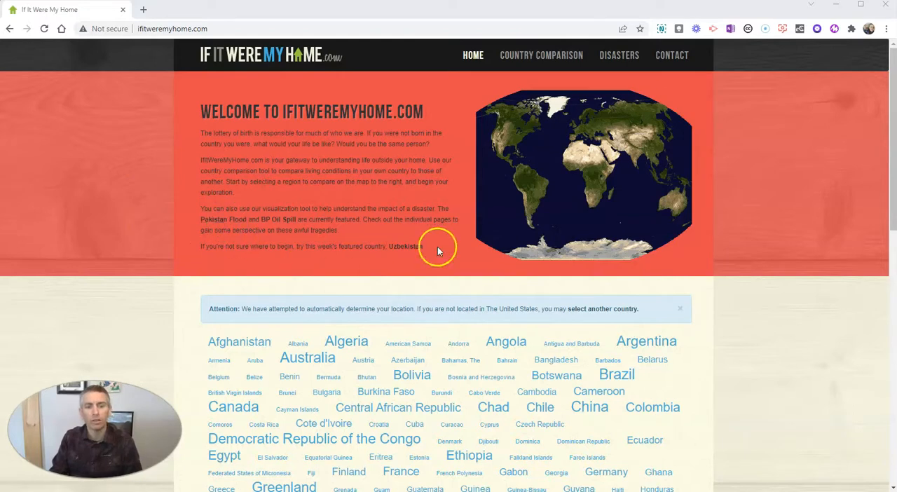
Scroll the country list and select Bolivia to load the United States versus Bolivia comparison
scroll("down", 3)
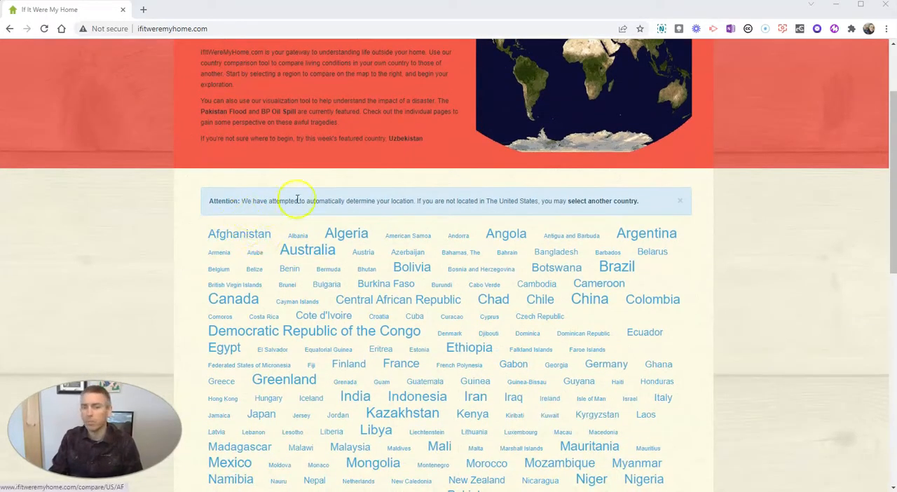
mouse_move(253, 171)
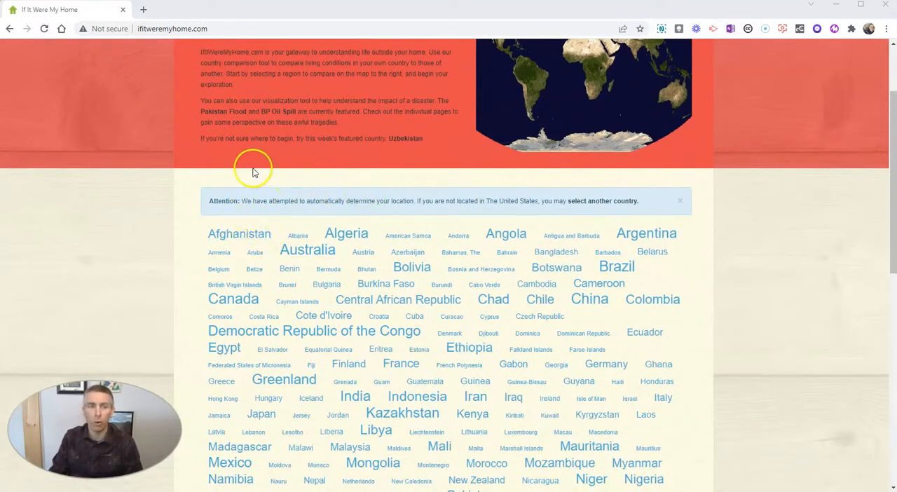
mouse_move(315, 223)
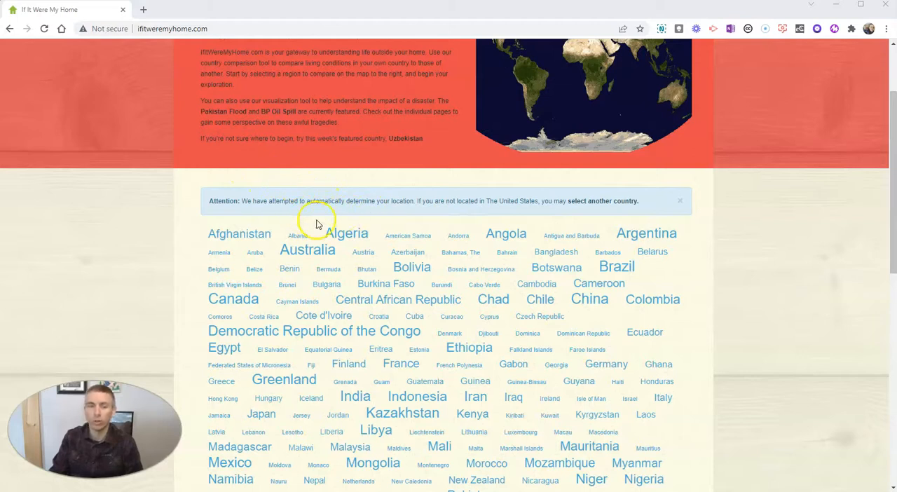
mouse_move(497, 201)
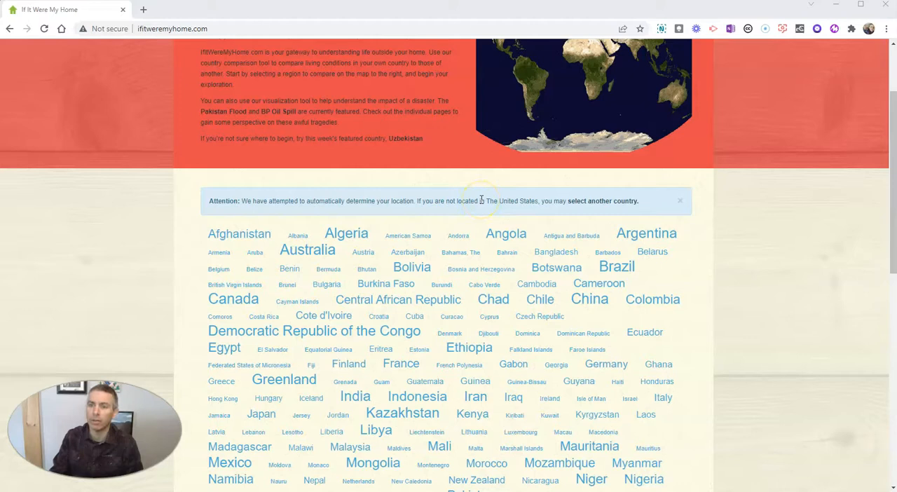
scroll("down", 3)
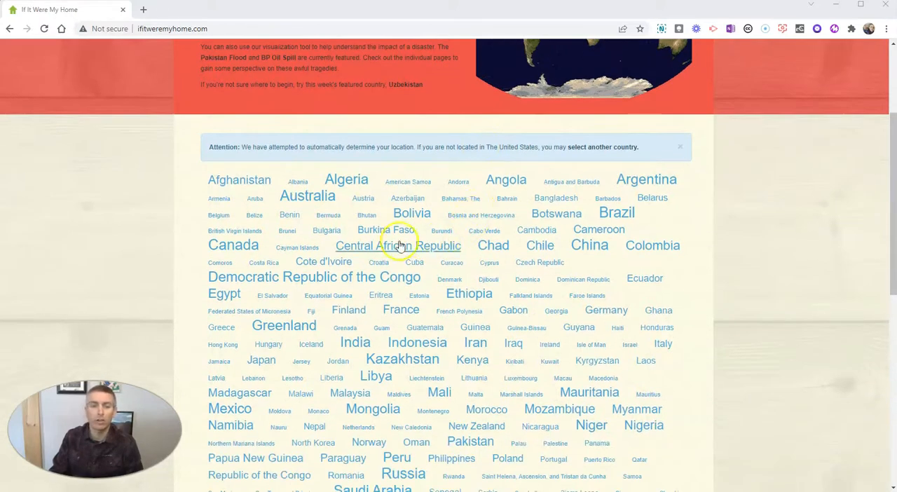
mouse_move(411, 213)
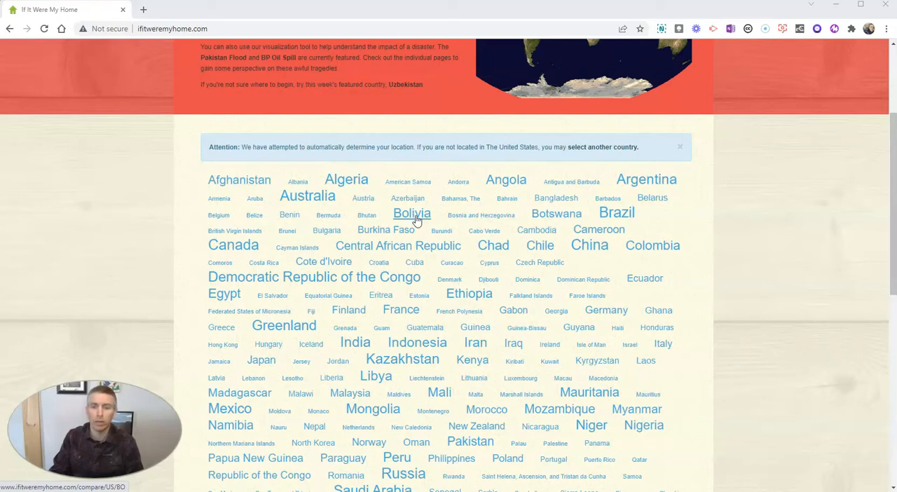
left_click(411, 214)
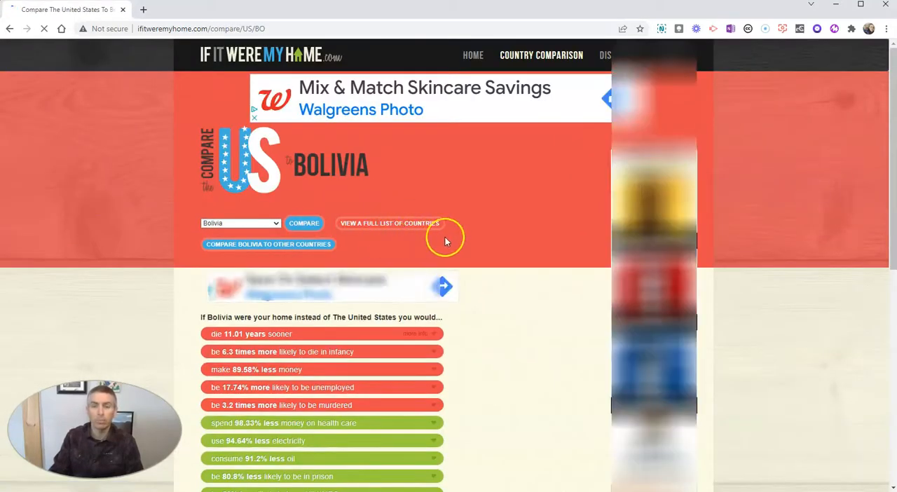
scroll("down", 3)
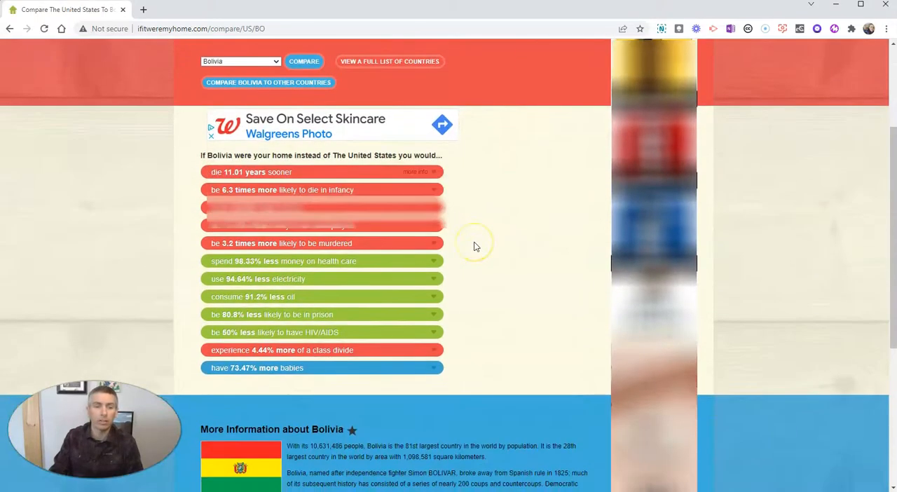
mouse_move(242, 167)
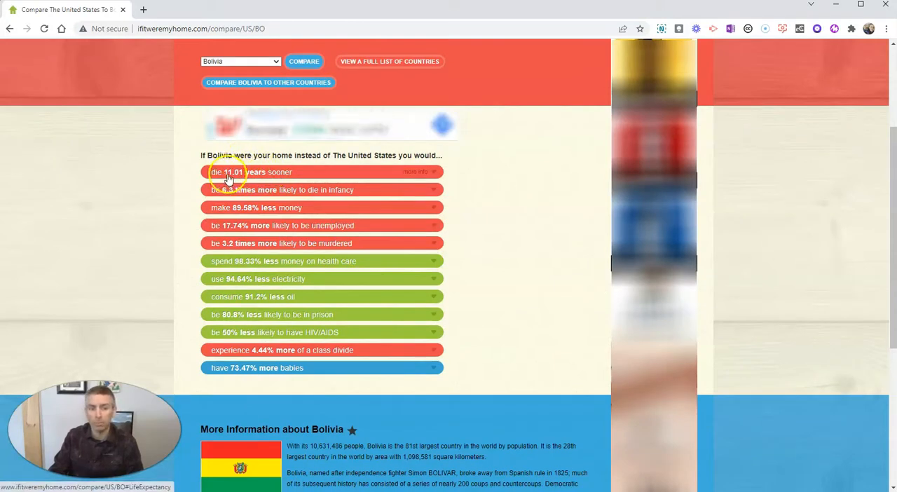
Expand the life expectancy, health care spending and income entries, then return to the top
left_click(416, 172)
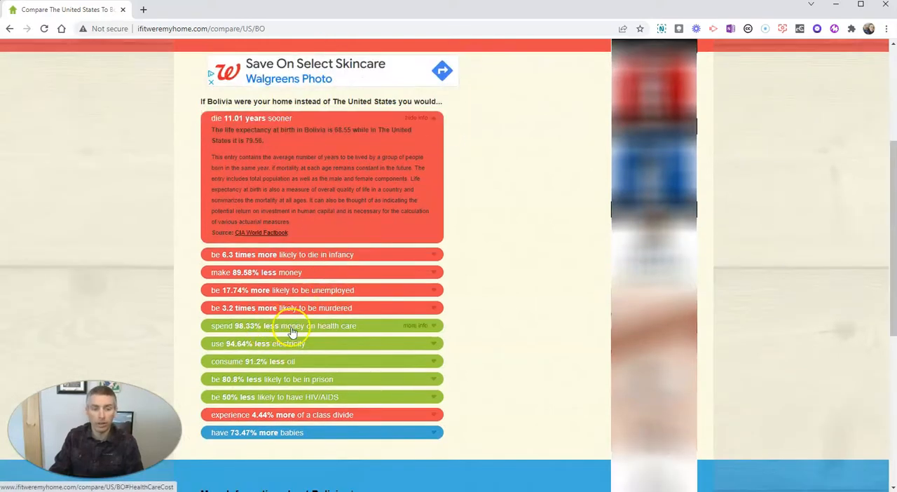
mouse_move(277, 333)
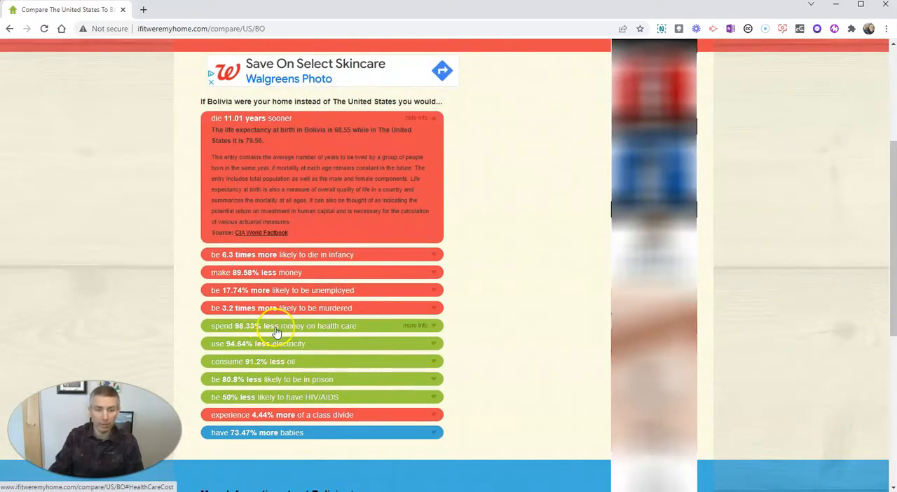
left_click(322, 325)
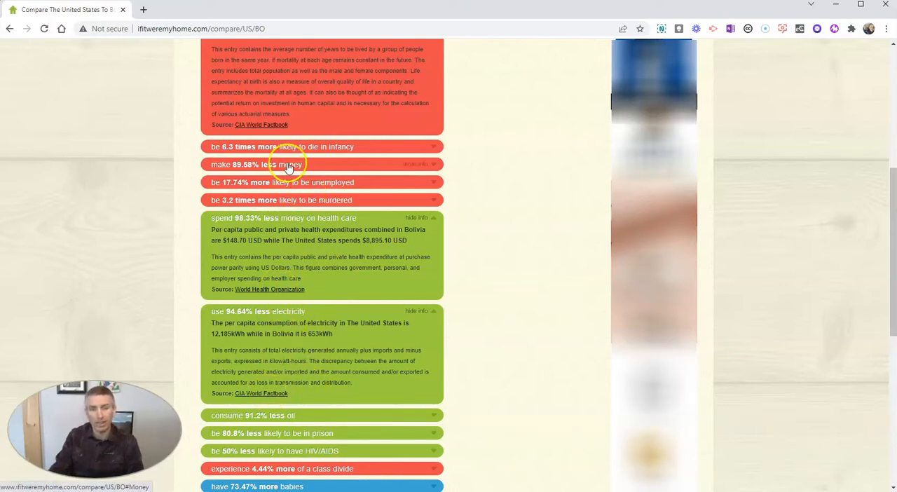
left_click(415, 164)
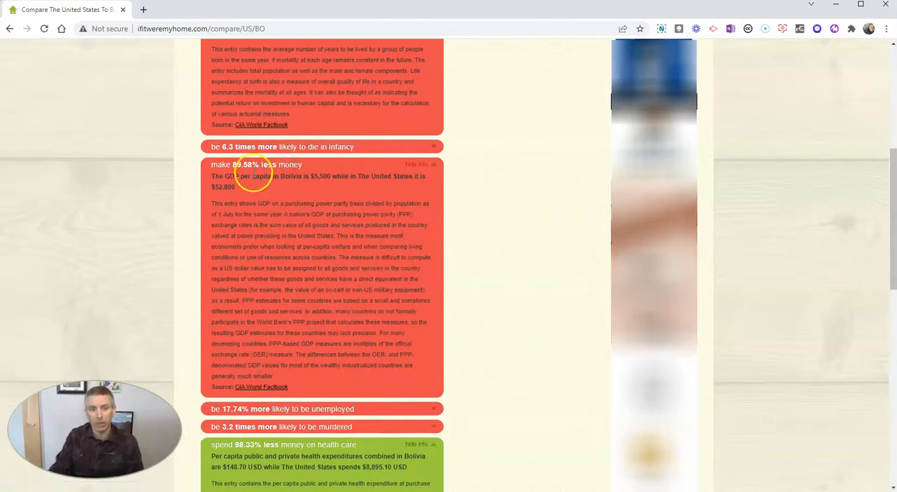
mouse_move(322, 235)
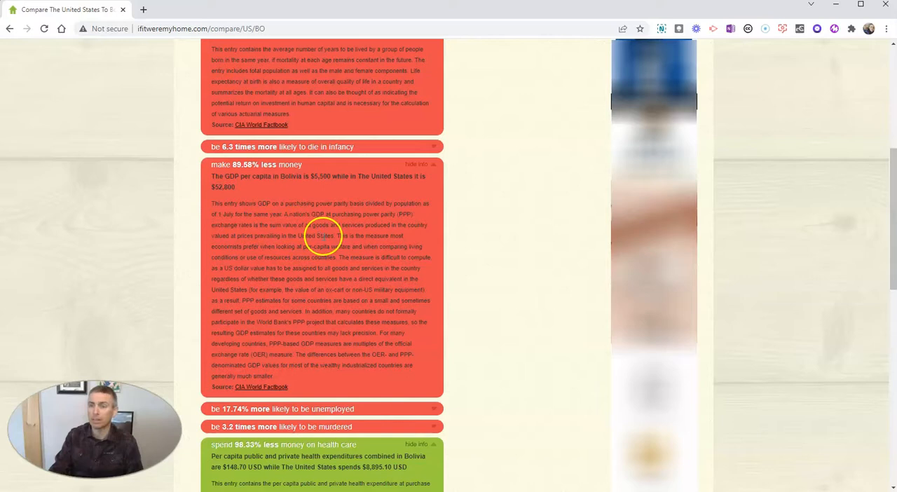
scroll("up", 3)
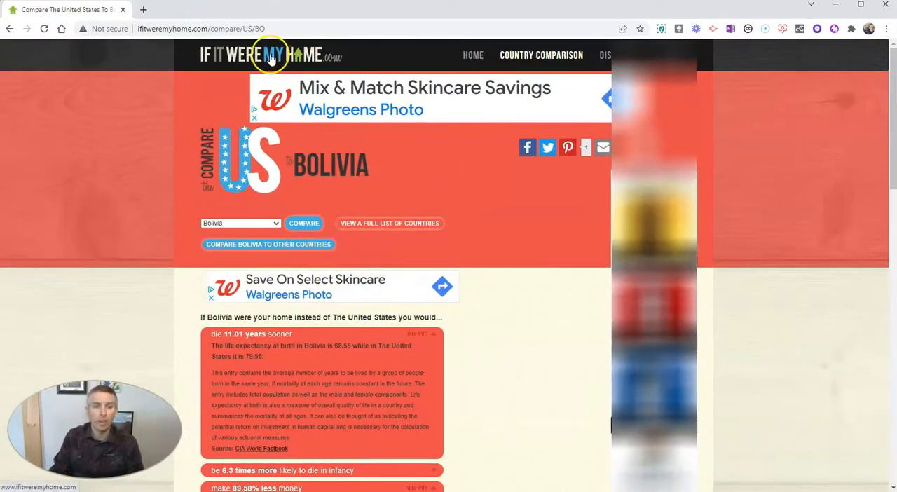